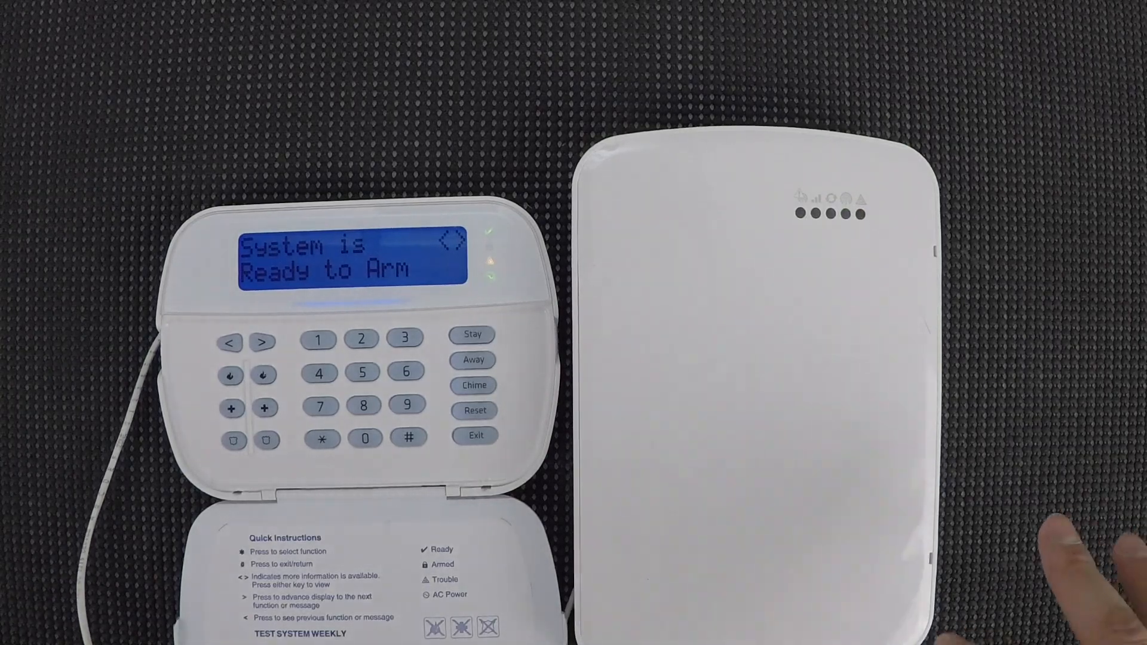
{"action": "mouse_move", "coordinate": [1062, 527]}
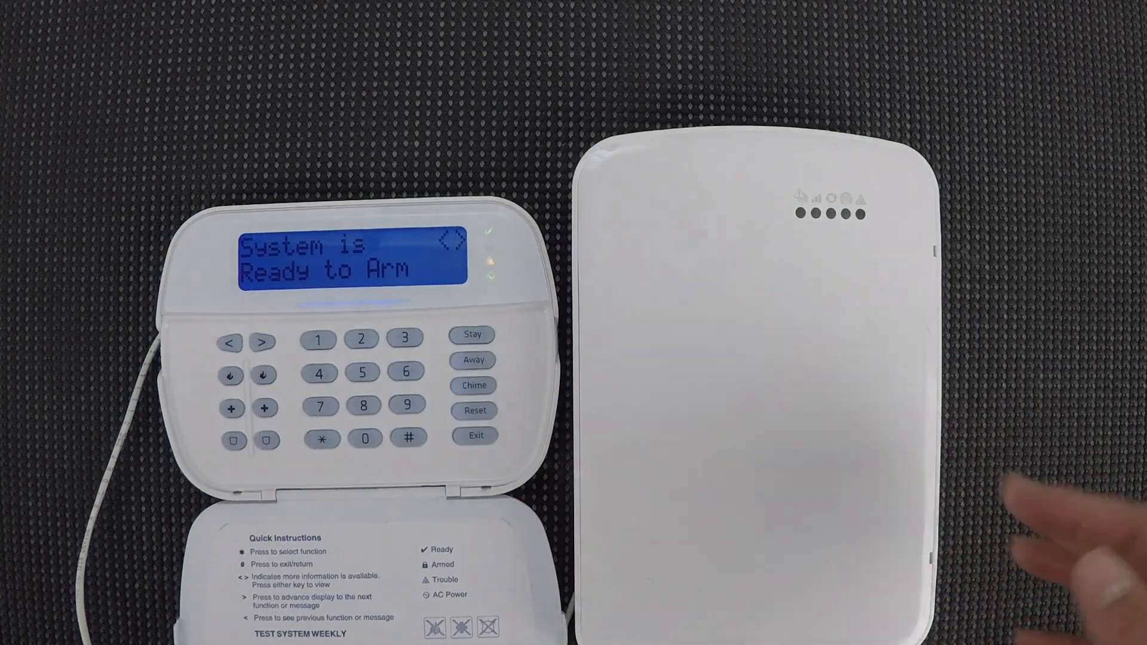